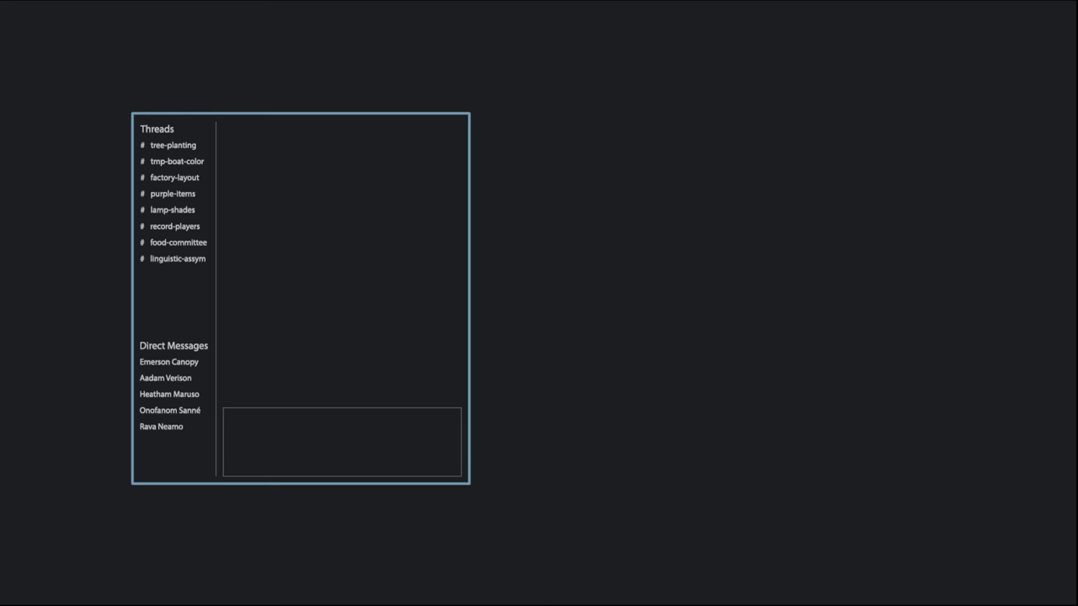
# Step: Advance from the chat-app mockup to the TypeScript Storage class uploading attachments to S3
pyautogui.click(161, 426)
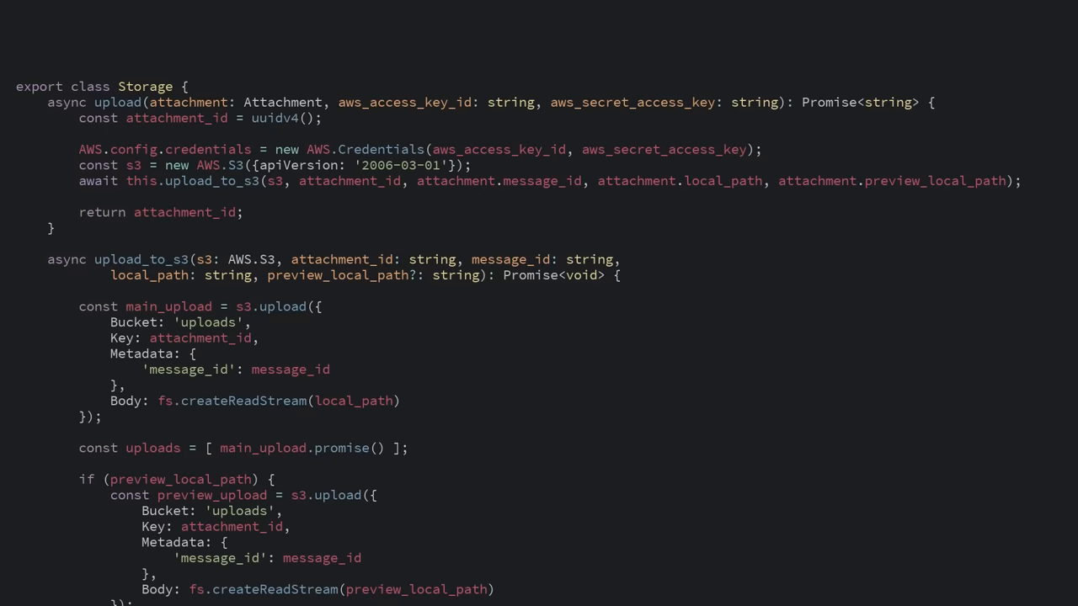
# Step: Advance to the Storage upload taking StorageParams and branching on AWS and SFTP destinations
pyautogui.scroll(-3)
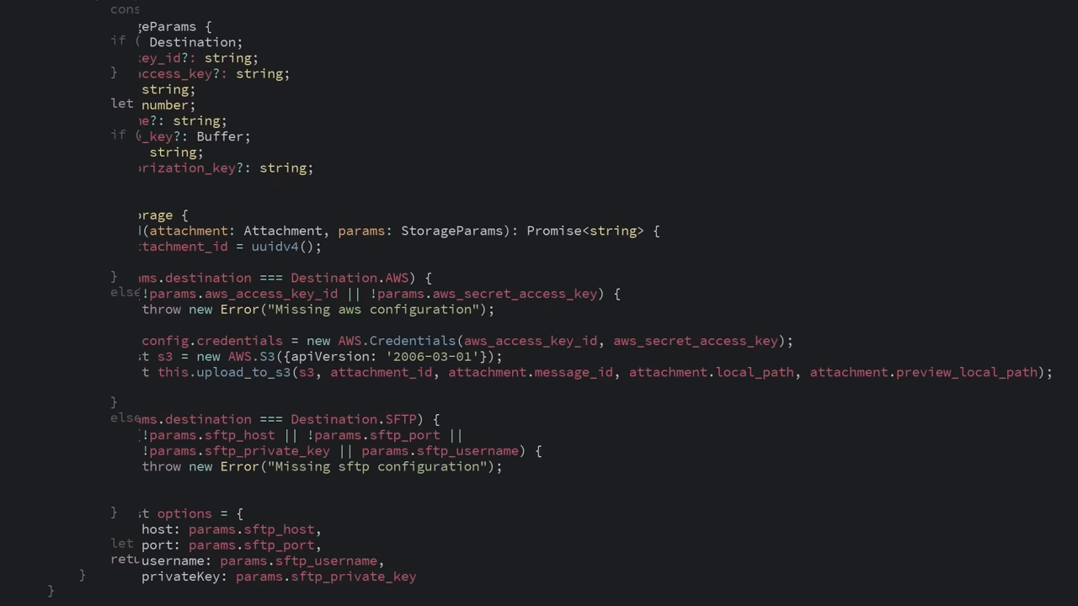
# Step: Scroll to the UploadRequest class that creates ThreatProtectScanner and builds SFTP/WebDAV StorageParams
pyautogui.scroll(-3)
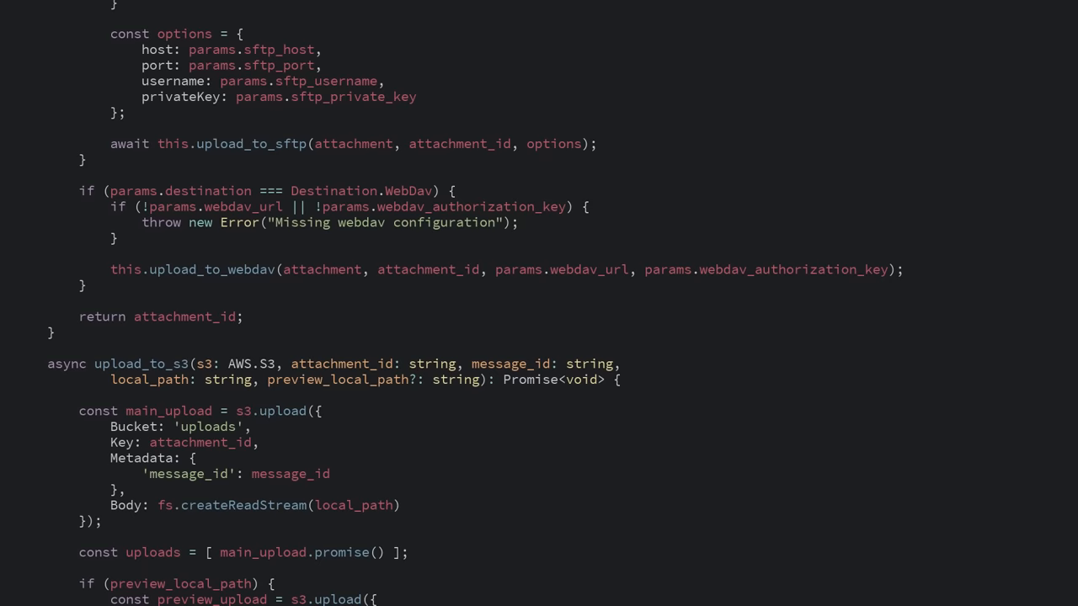
pyautogui.scroll(-3)
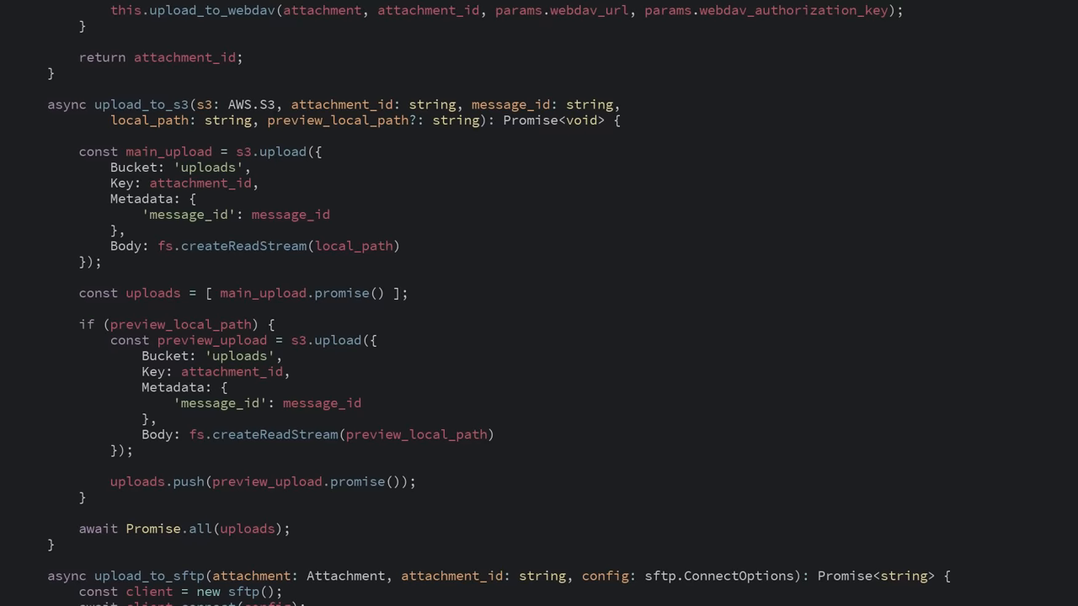
pyautogui.scroll(-3)
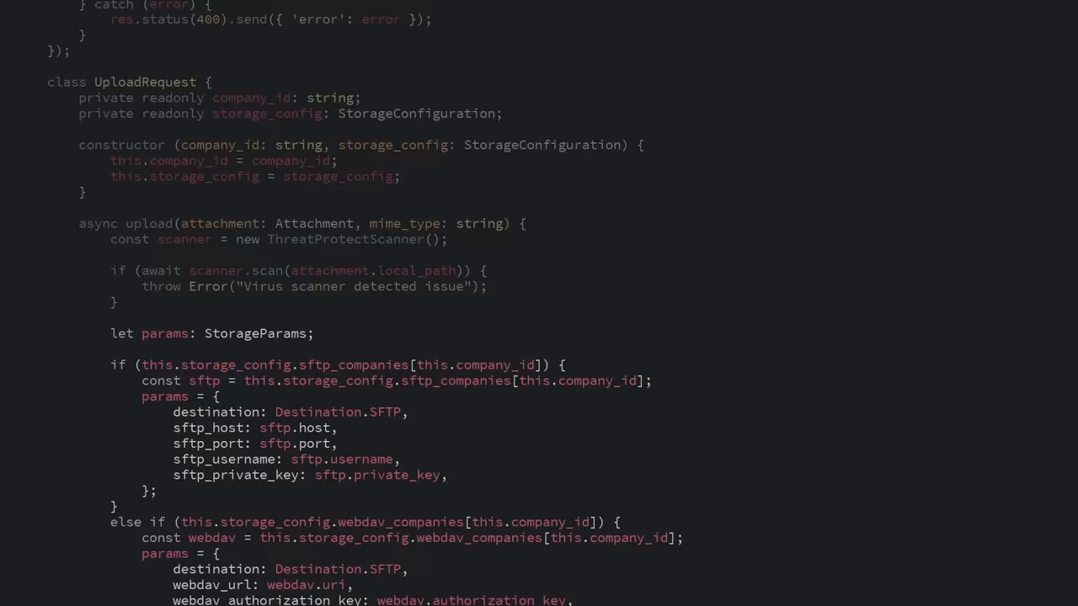
# Step: Scroll up to the app.post route choosing SftpStorage, WebDavStorage or AwsStorage per company
pyautogui.scroll(3)
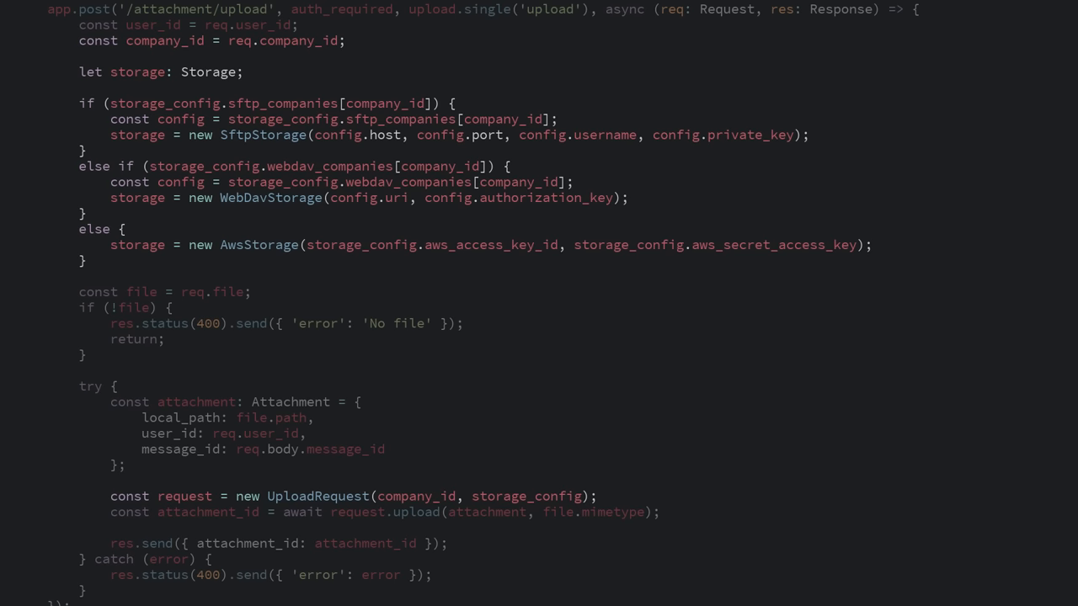
# Step: Scroll through UploadRequest receiving injected Storage and Scanner via StorageFactory
pyautogui.scroll(-3)
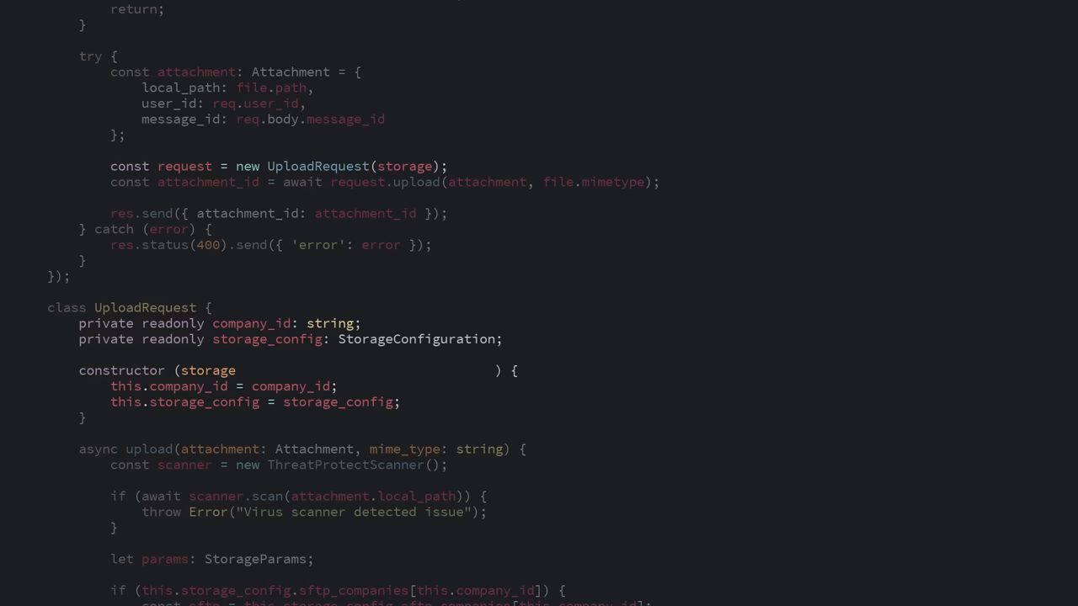
pyautogui.scroll(-3)
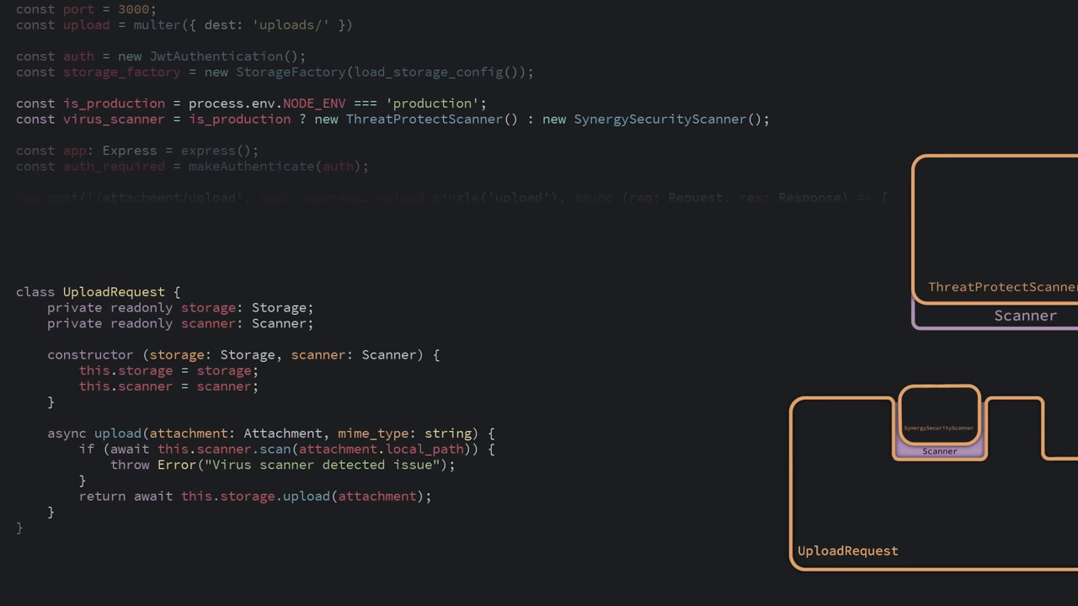
# Step: Scroll to the diagram with ThreatProtectScanner plugged into UploadRequest's Scanner slot
pyautogui.scroll(-3)
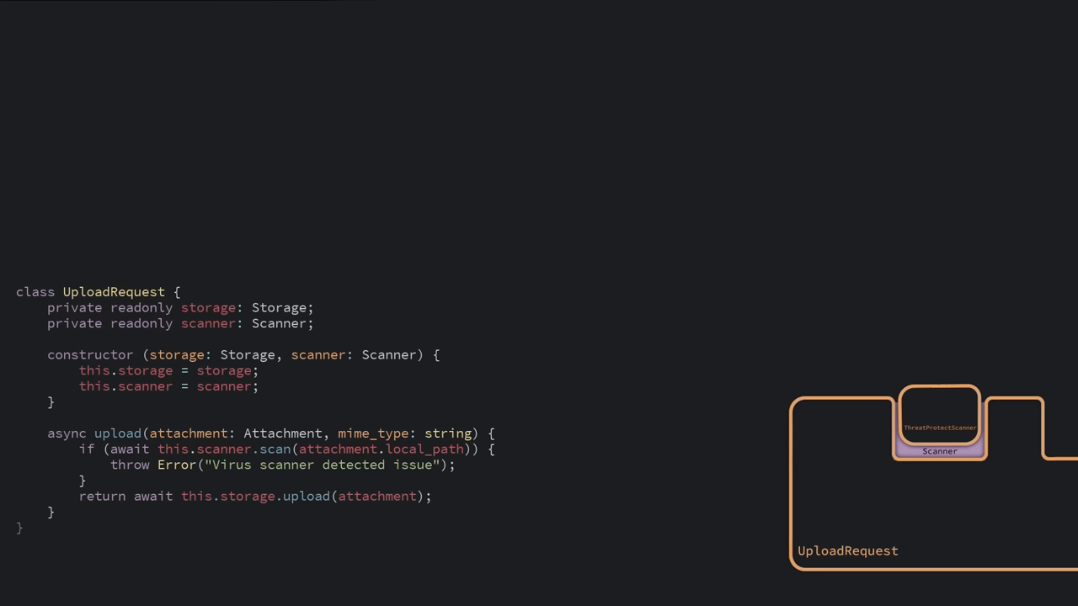